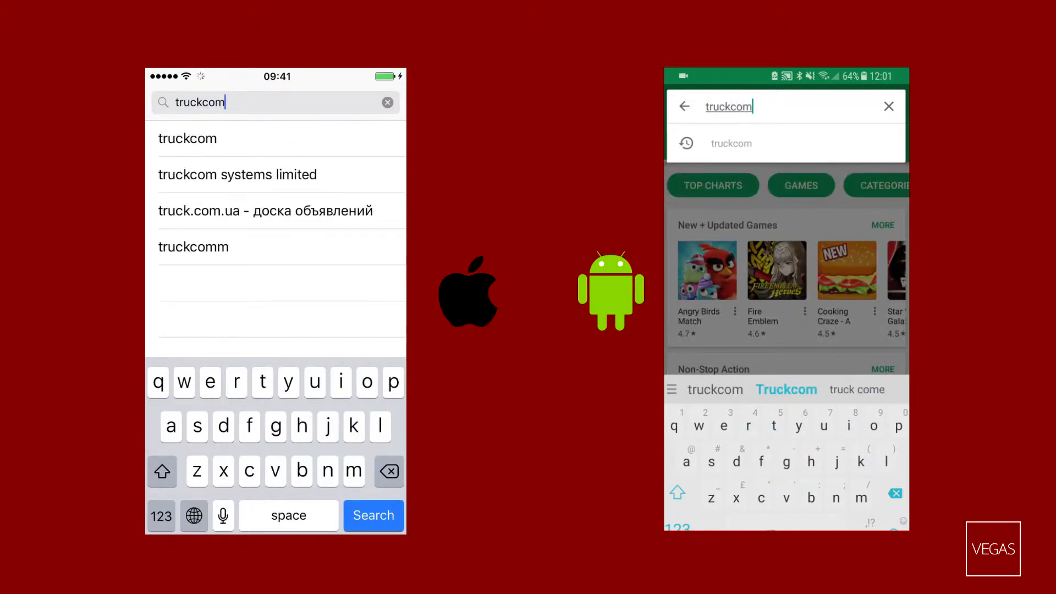
Find truckcom in the store, install Truckcom Mobile and allow its permission request
left_click(373, 515)
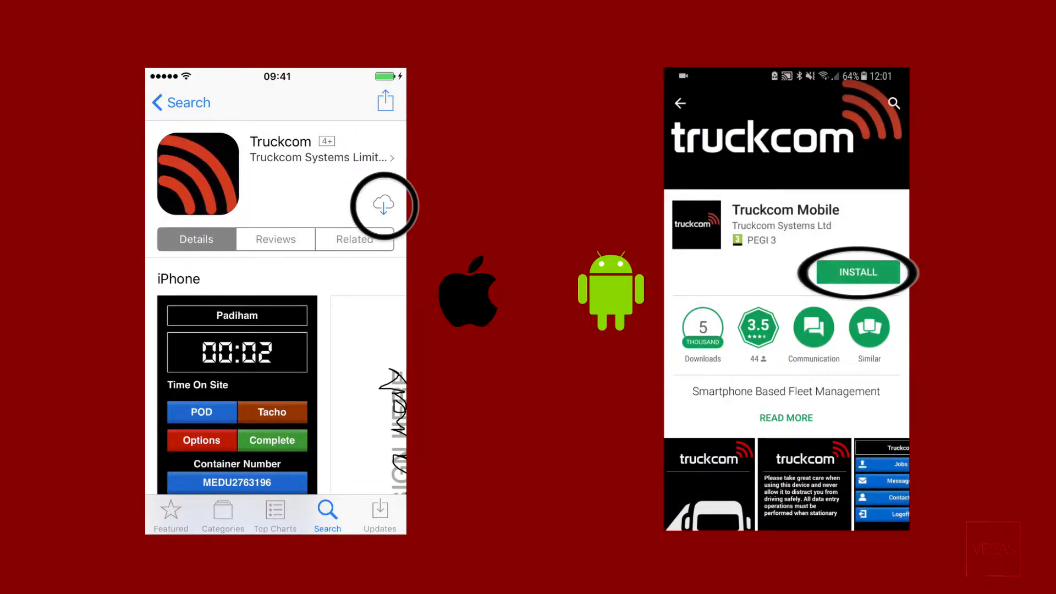
left_click(858, 272)
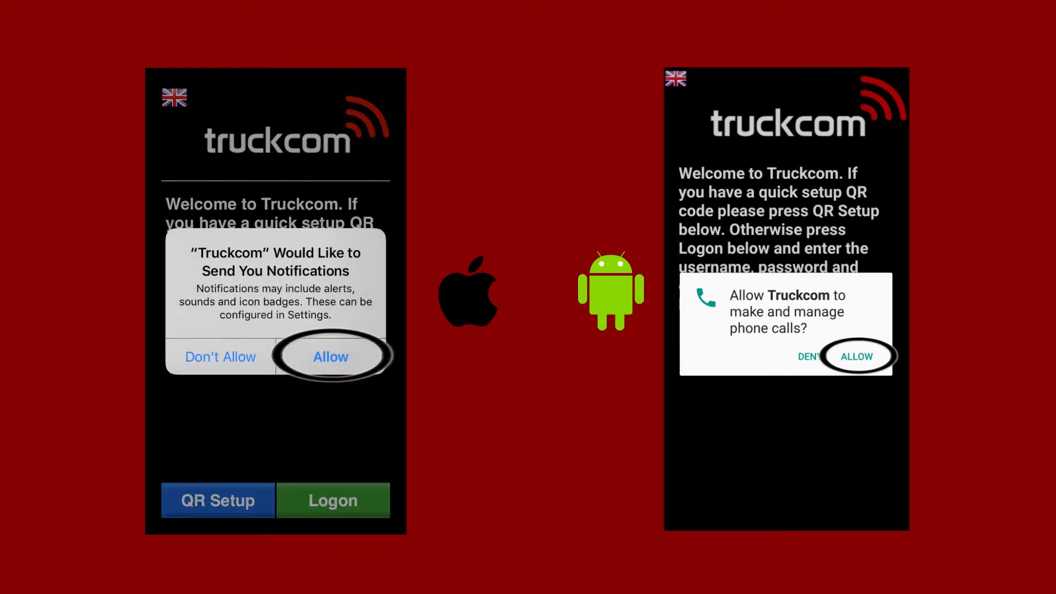
left_click(330, 356)
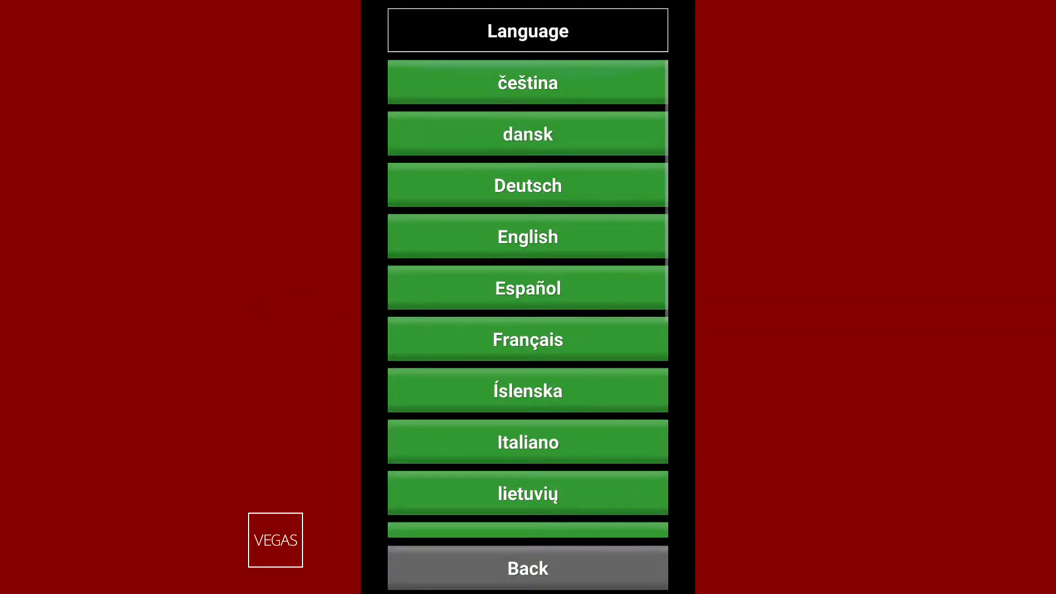
Scroll the language list from čeština down to русский, then go back to Options
scroll("down", 3)
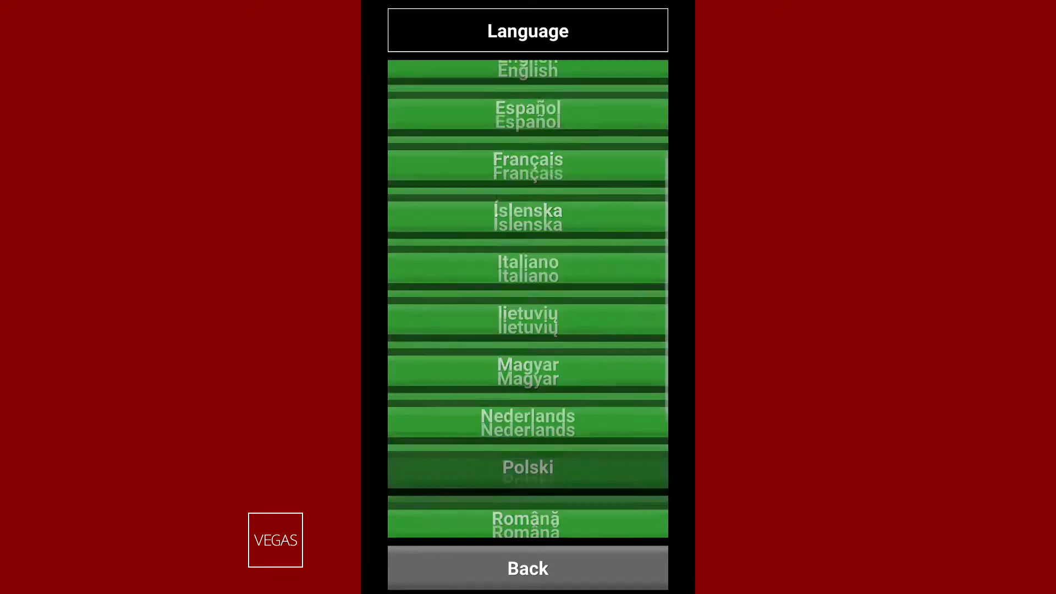
scroll("down", 3)
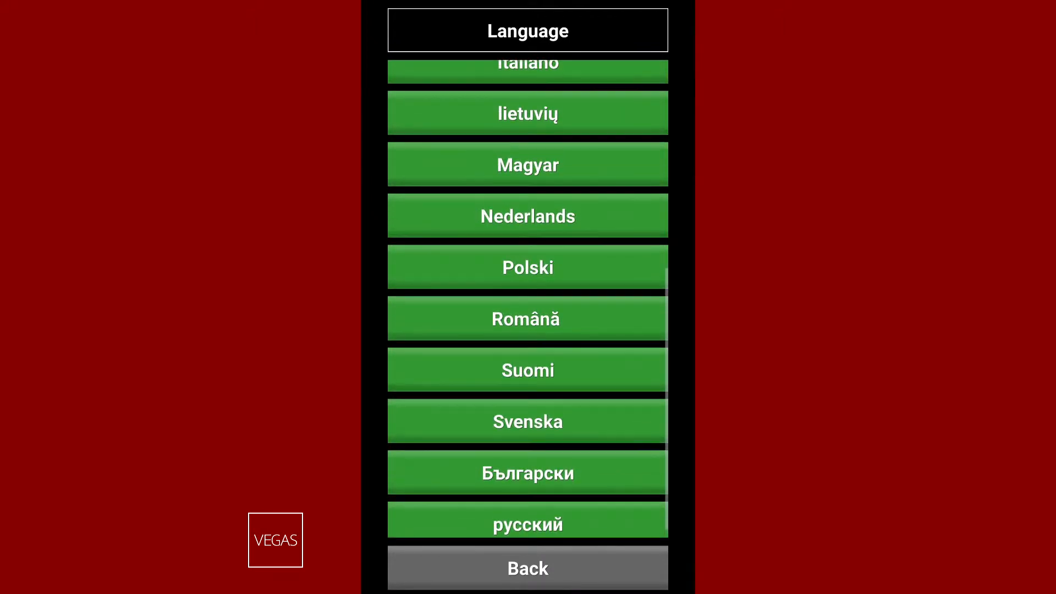
left_click(527, 568)
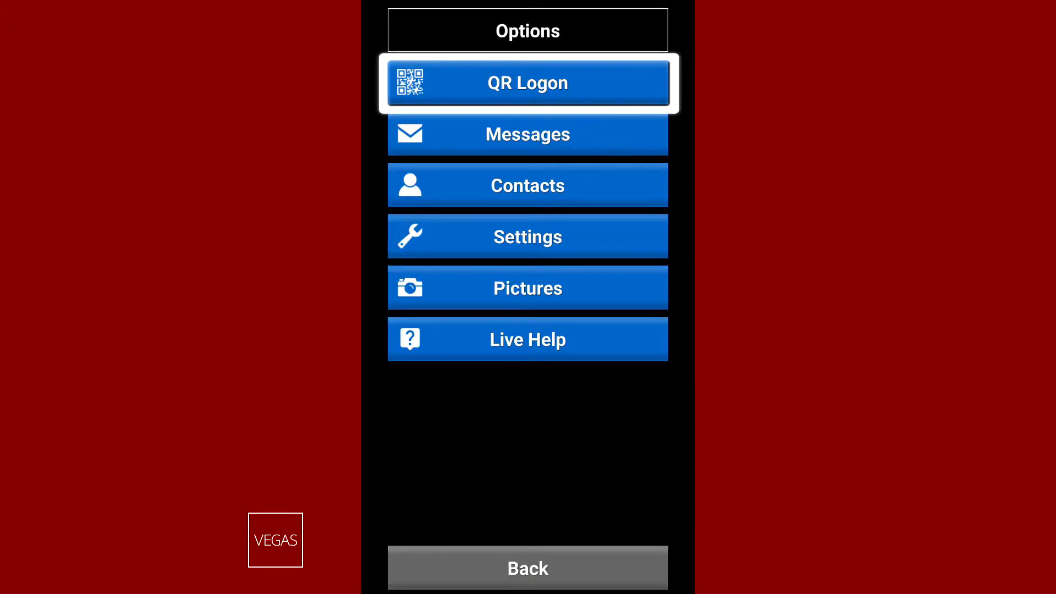
Request Live Help from Options and answer the Truckcom Helpdesk confirmation prompt
left_click(527, 83)
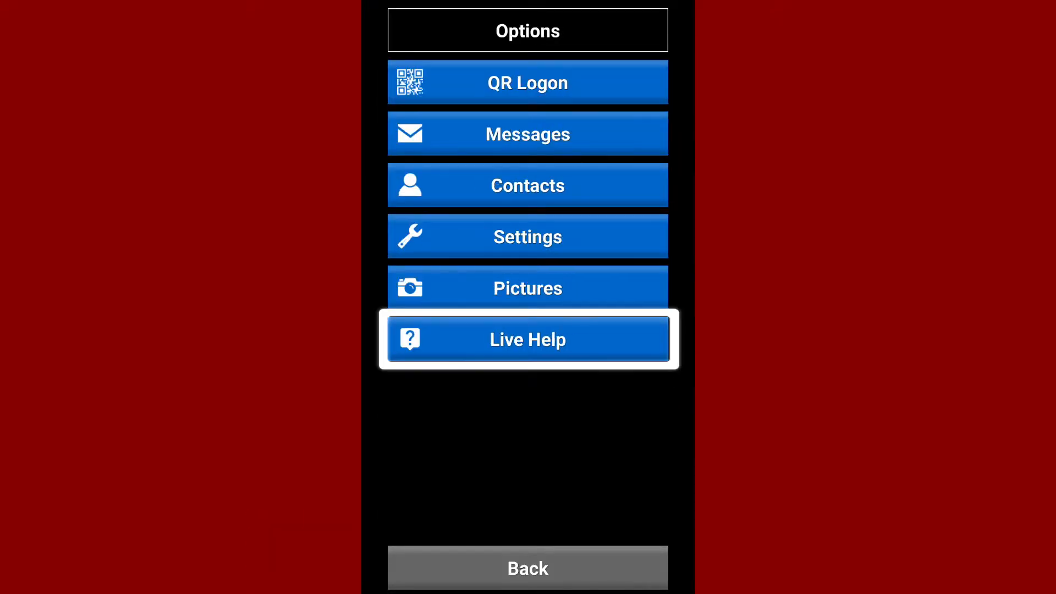
left_click(527, 339)
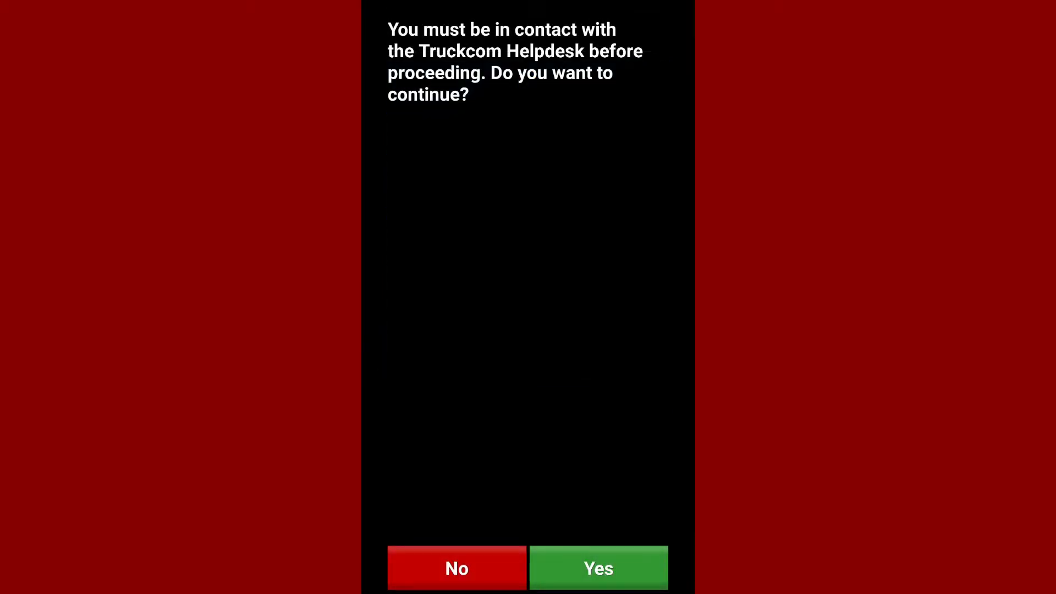
left_click(597, 567)
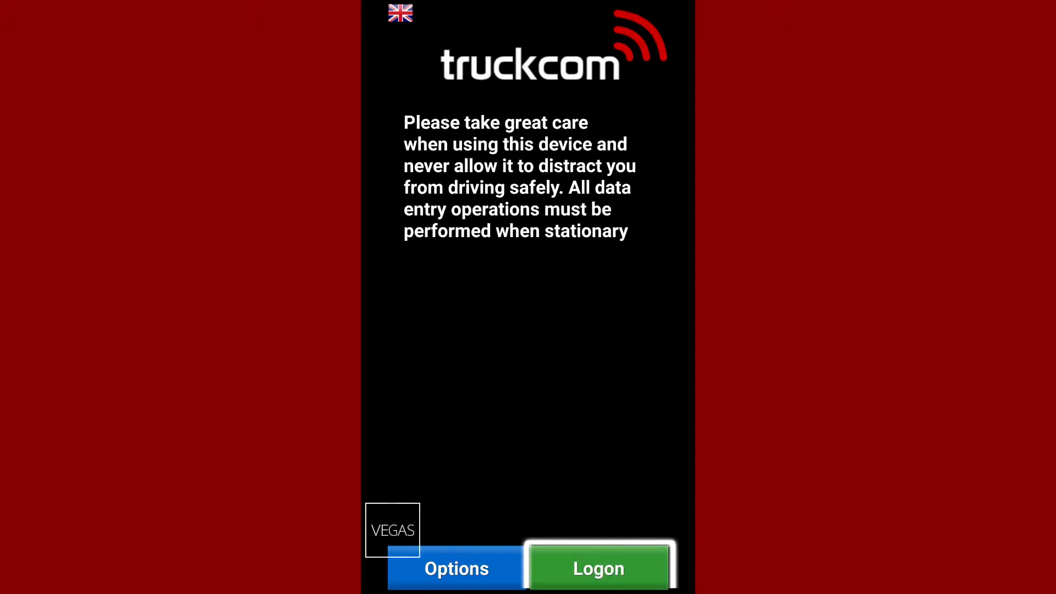
Start the logon form and enter username test
left_click(598, 567)
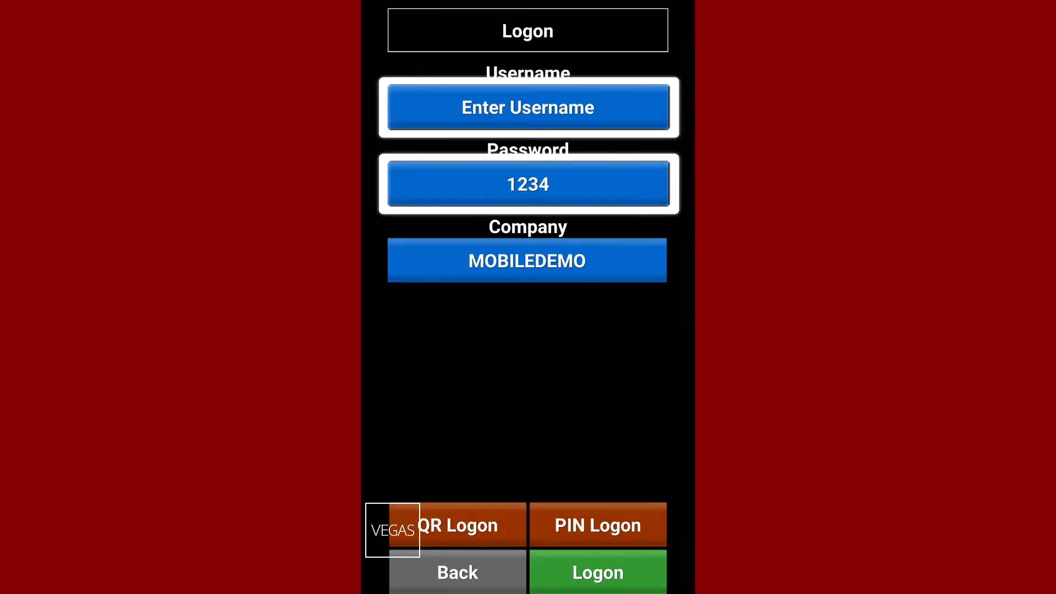
left_click(527, 260)
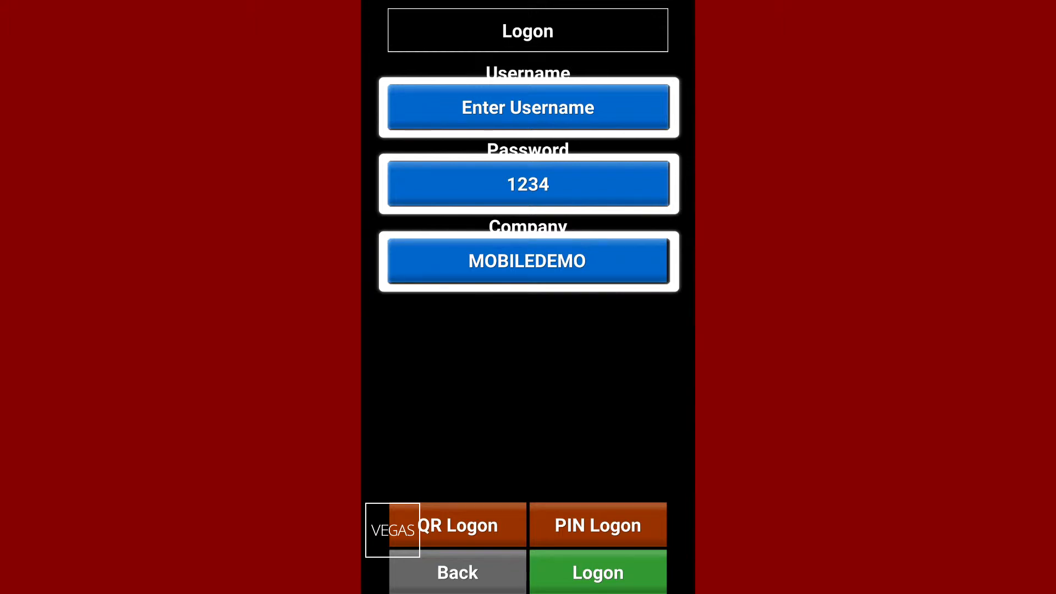
left_click(527, 107)
type("test")
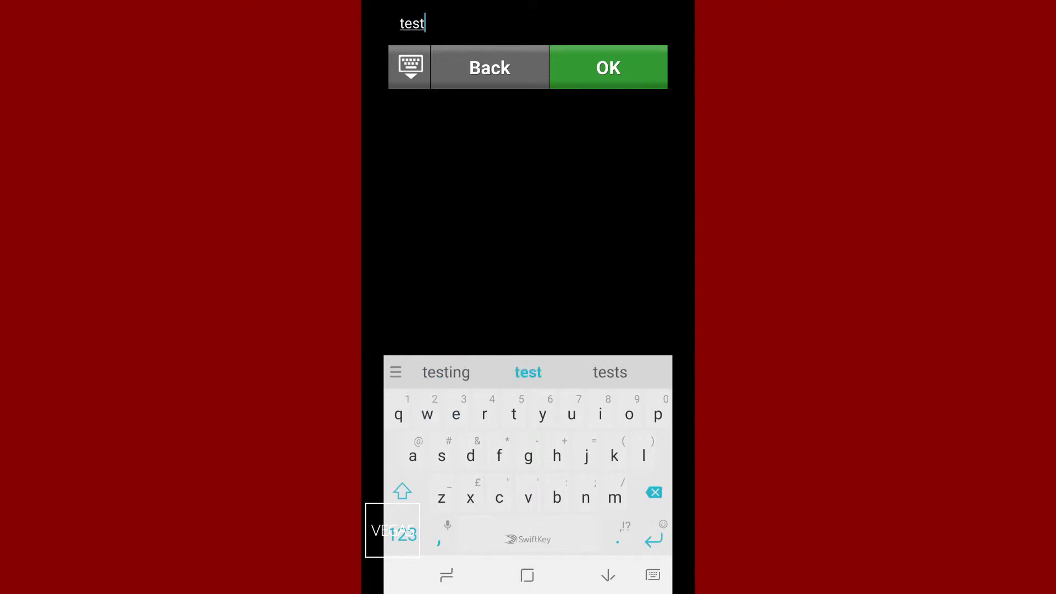
left_click(607, 67)
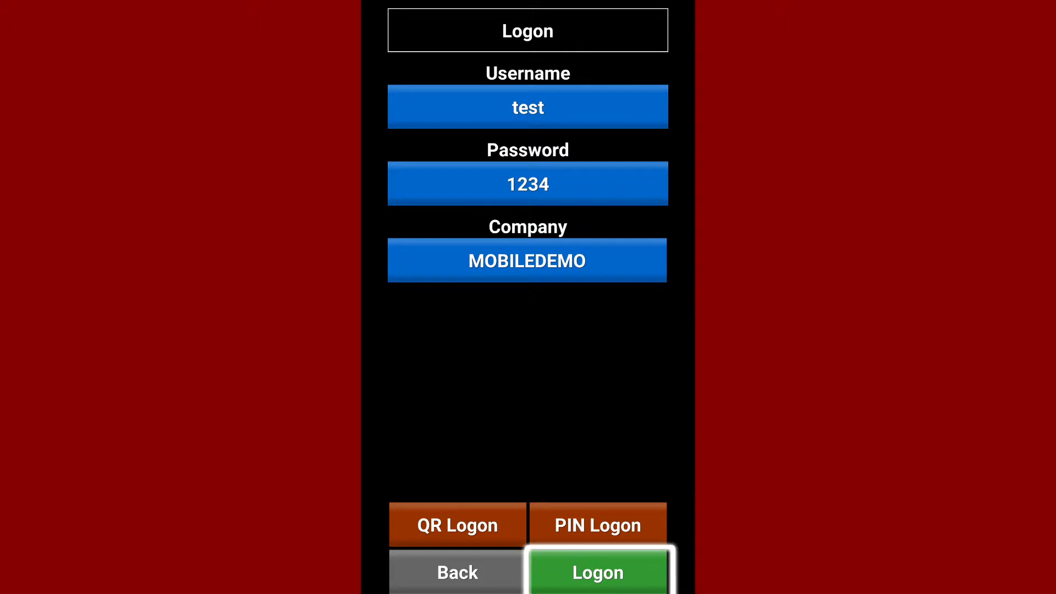
left_click(597, 572)
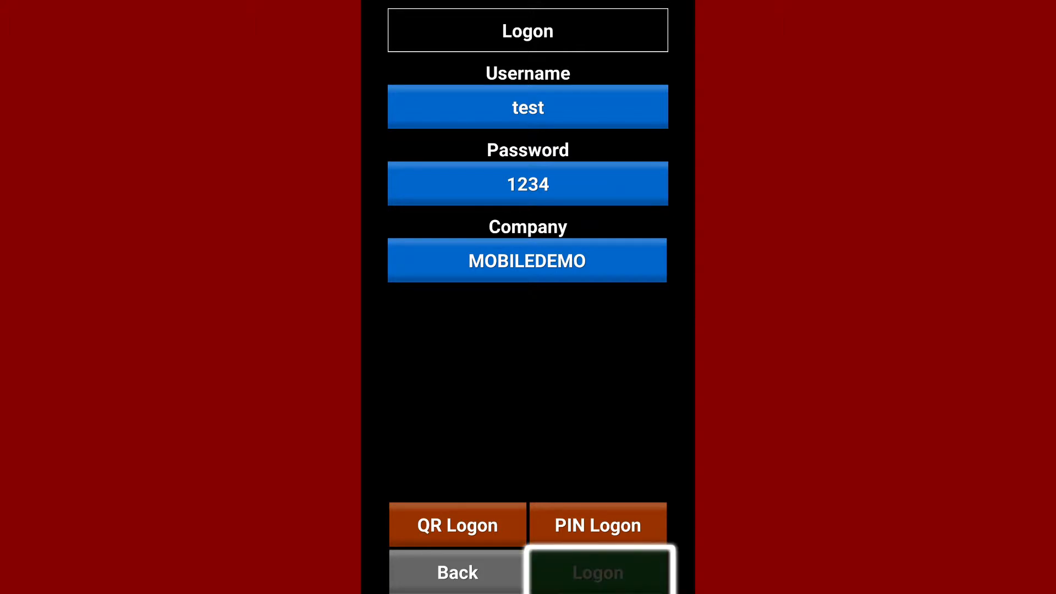
left_click(596, 570)
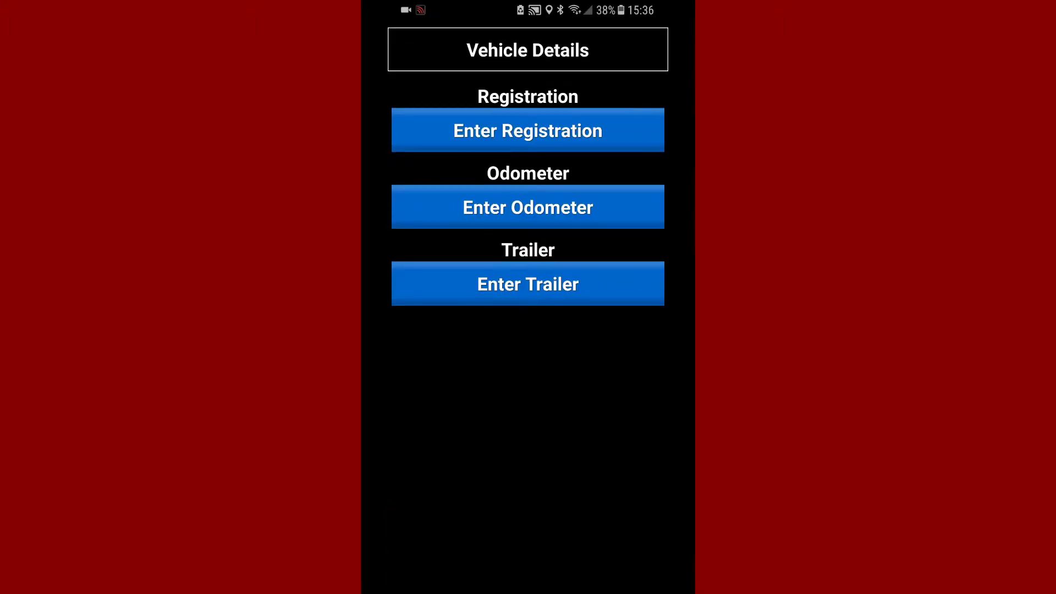
Enter the vehicle registration te55stt
left_click(527, 130)
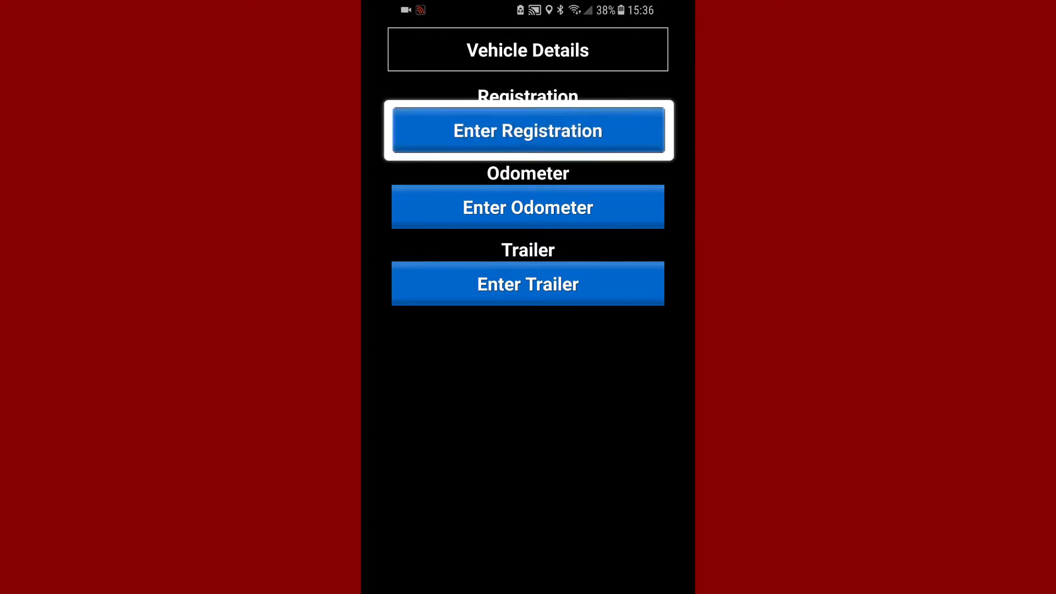
left_click(527, 130)
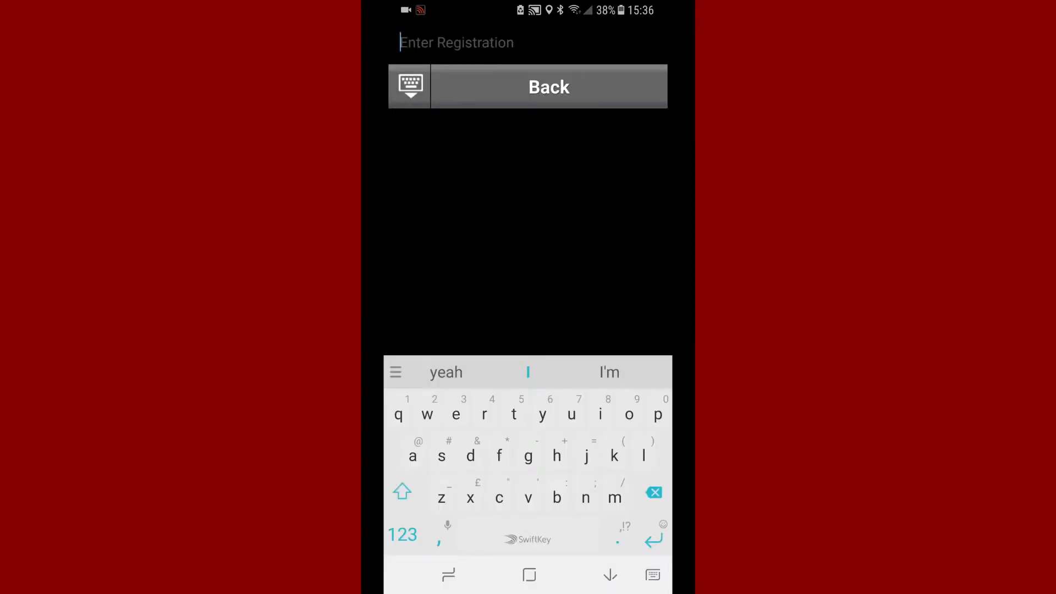
type("te55")
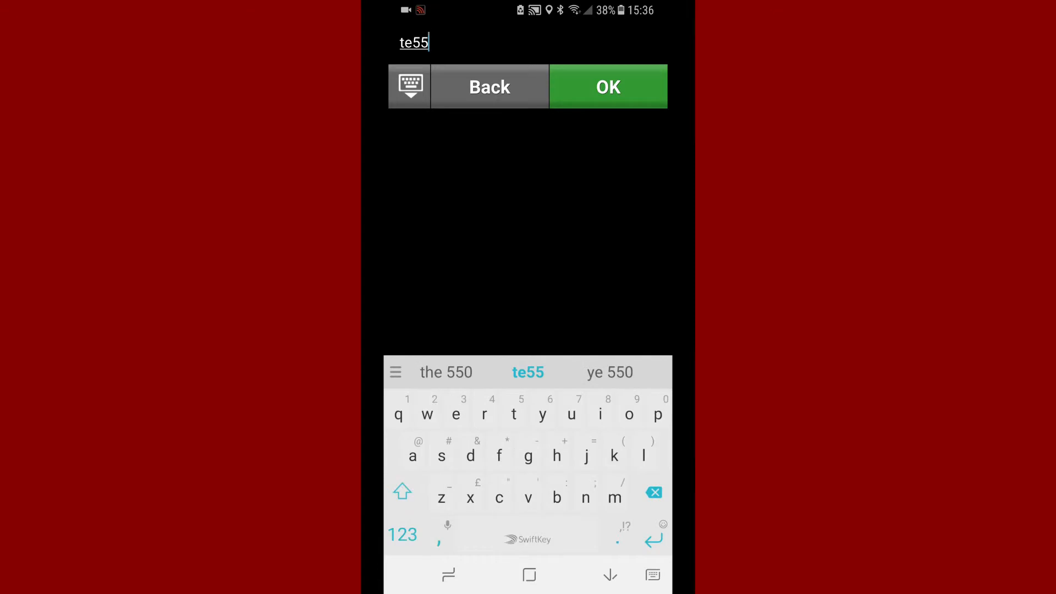
left_click(607, 86)
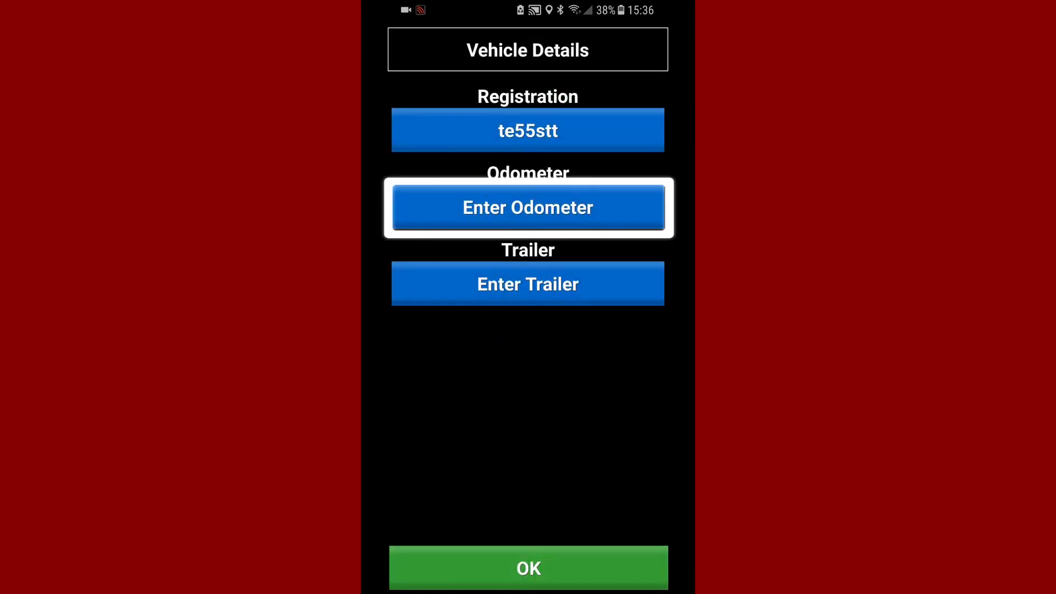
Enter odometer 123456 and trailer test, then confirm the vehicle details
left_click(528, 207)
type("123456")
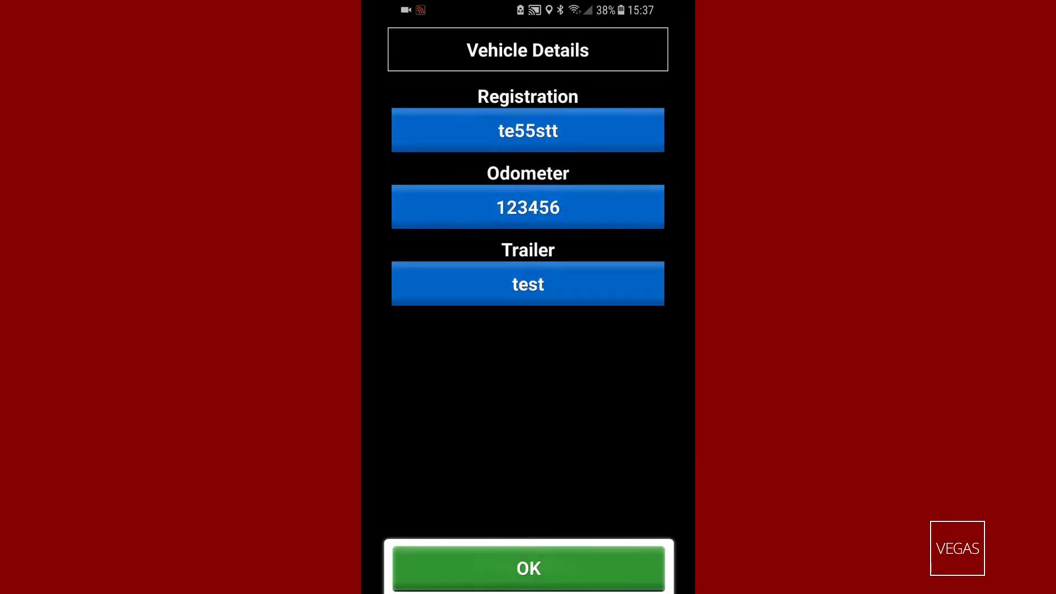
left_click(527, 568)
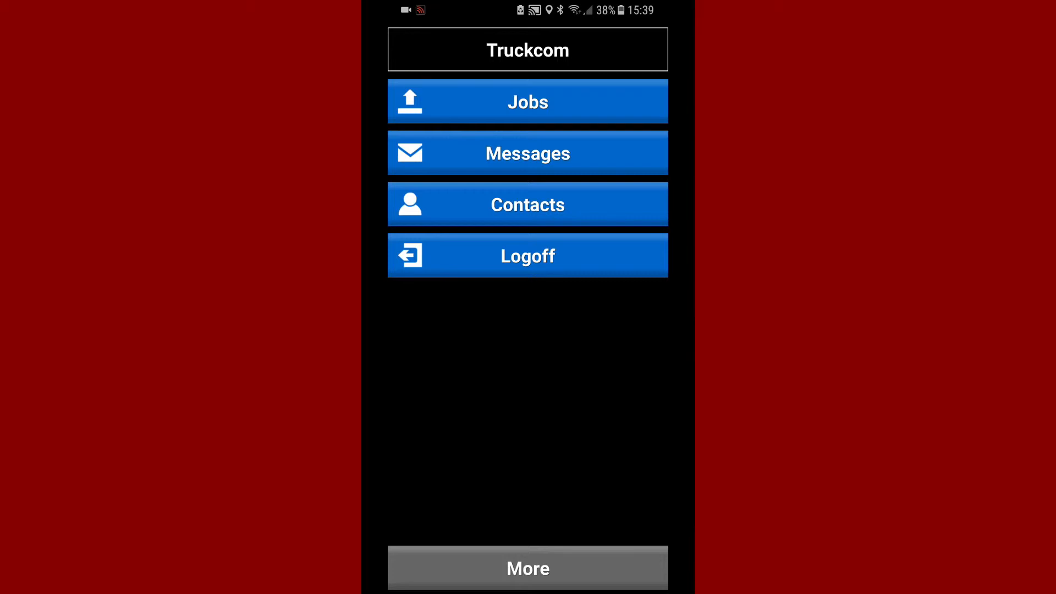
Go into today's Tuesday 5th job list and select the London Stansted Airport collection
left_click(526, 102)
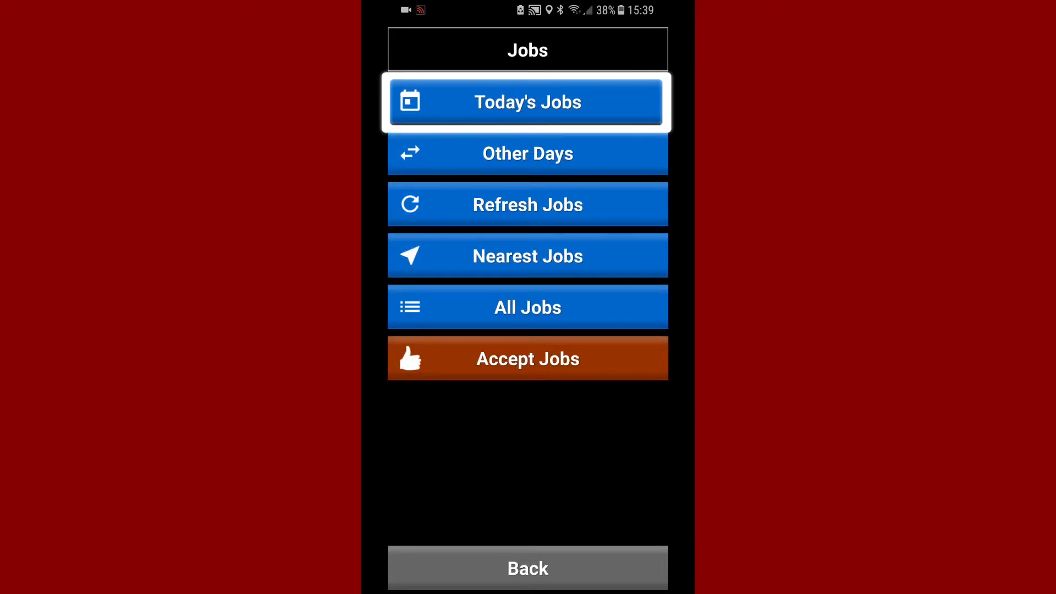
left_click(527, 101)
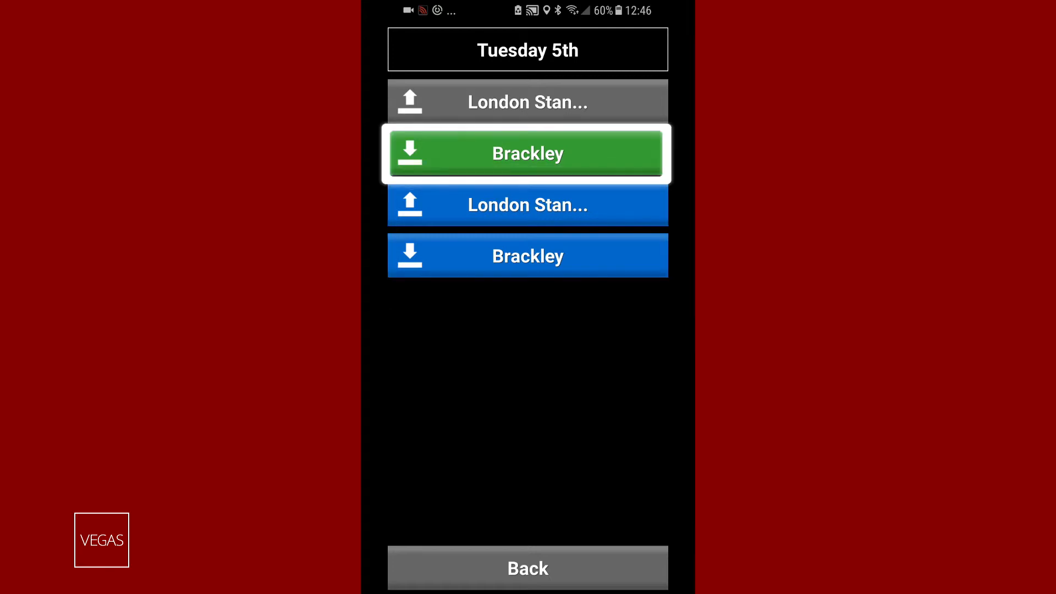
left_click(527, 101)
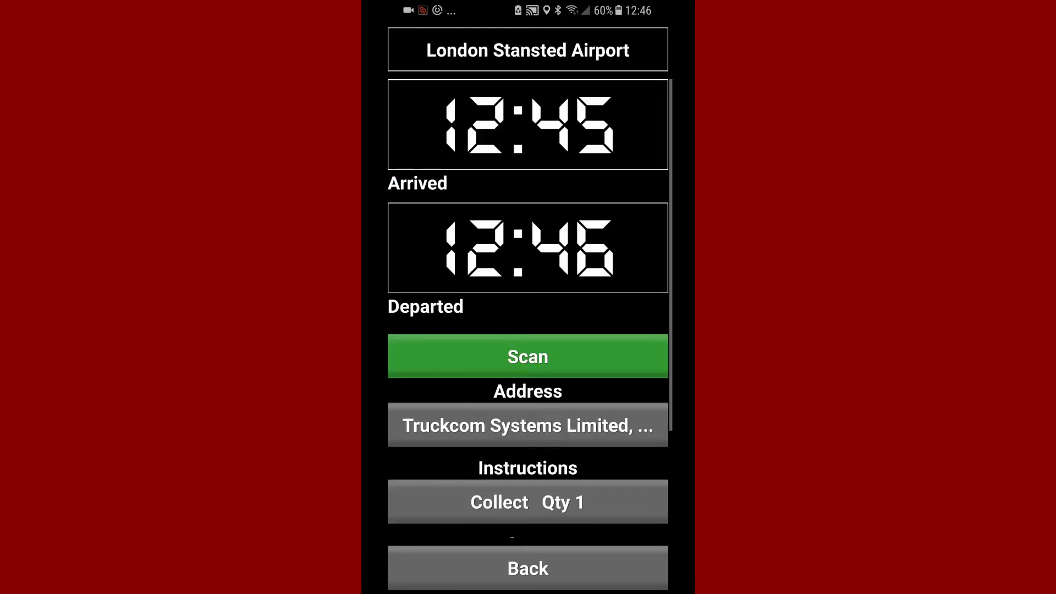
Review the job's details with arrival 12:45 and departure 12:46, then return to the day's list
left_click(527, 49)
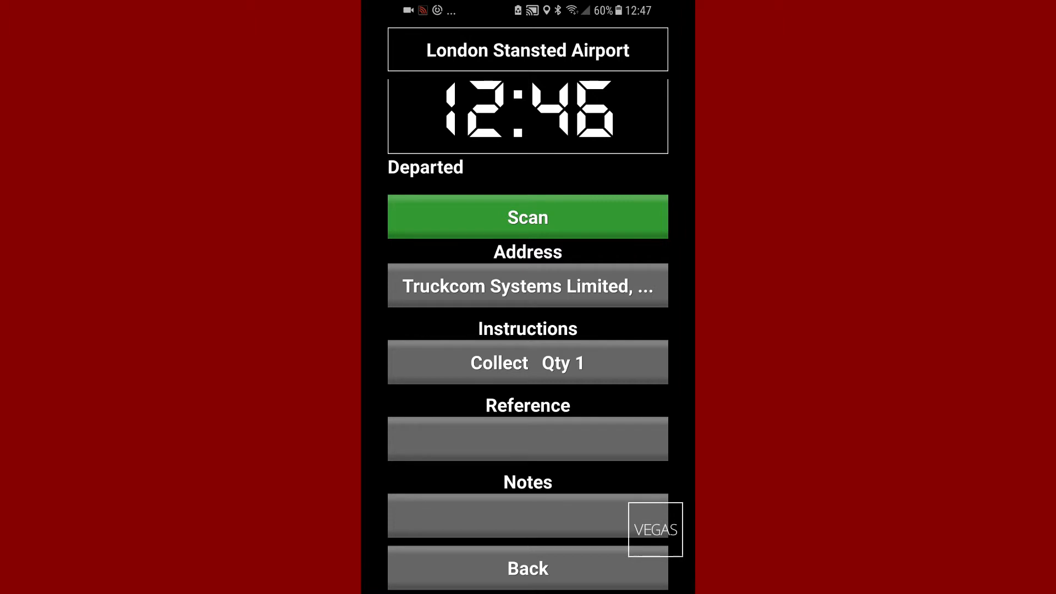
left_click(527, 362)
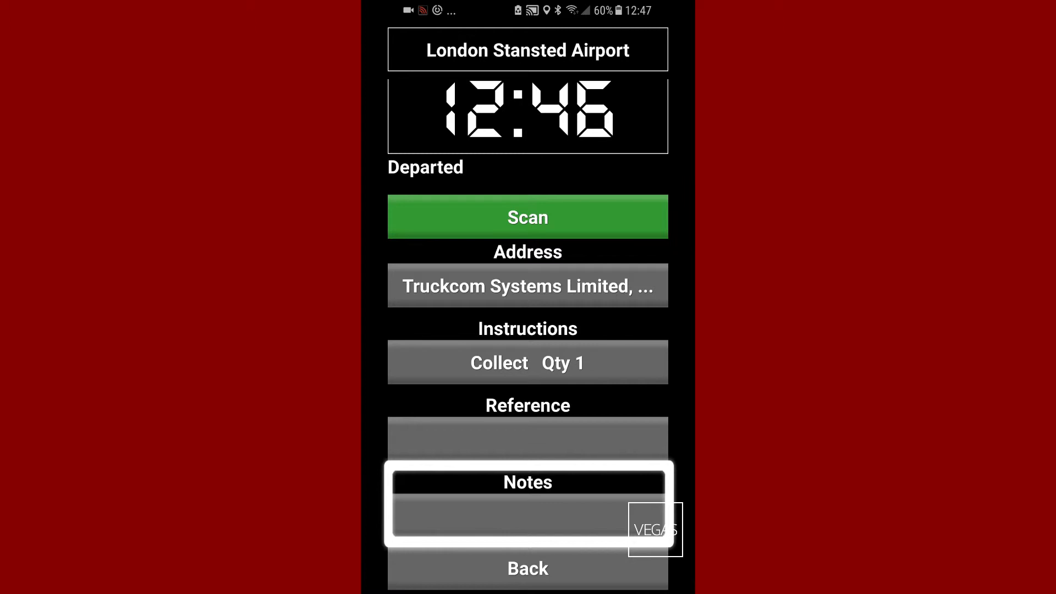
left_click(527, 568)
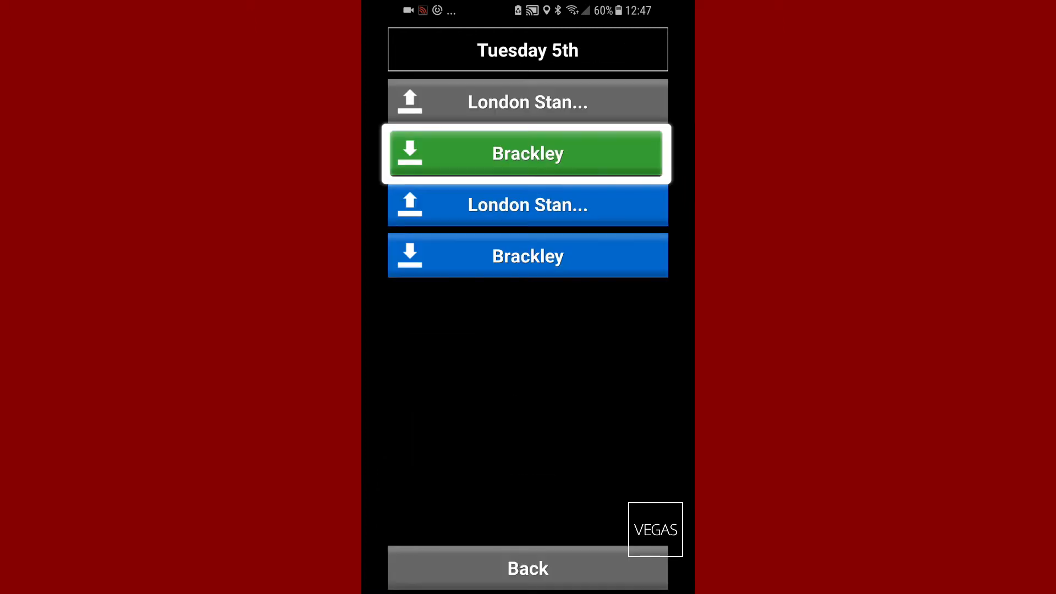
Capture a signed POD for the Brackley job 647 with signatory test
left_click(527, 153)
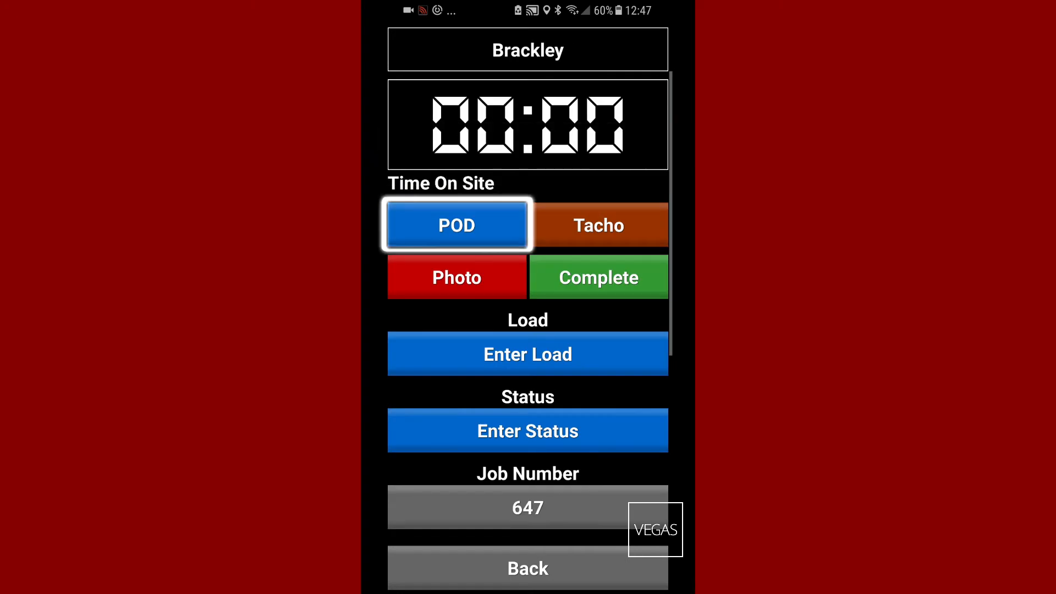
left_click(455, 225)
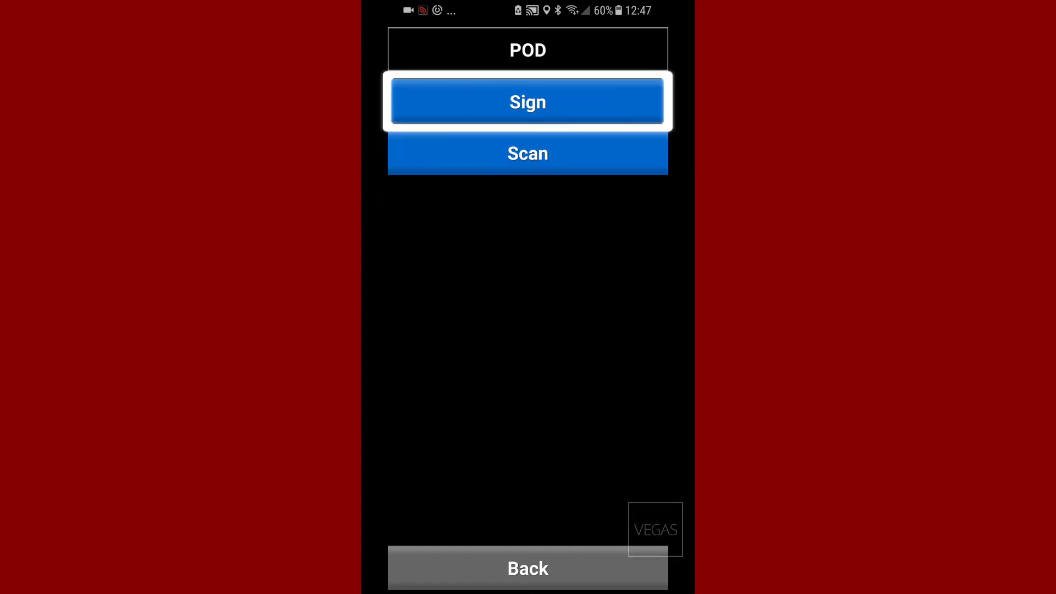
left_click(526, 101)
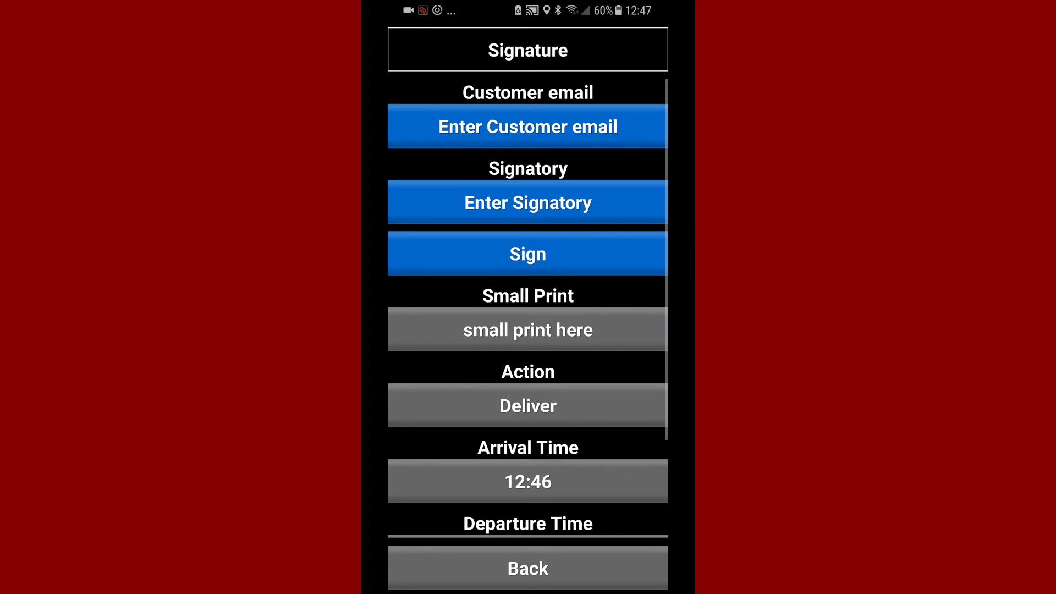
left_click(527, 254)
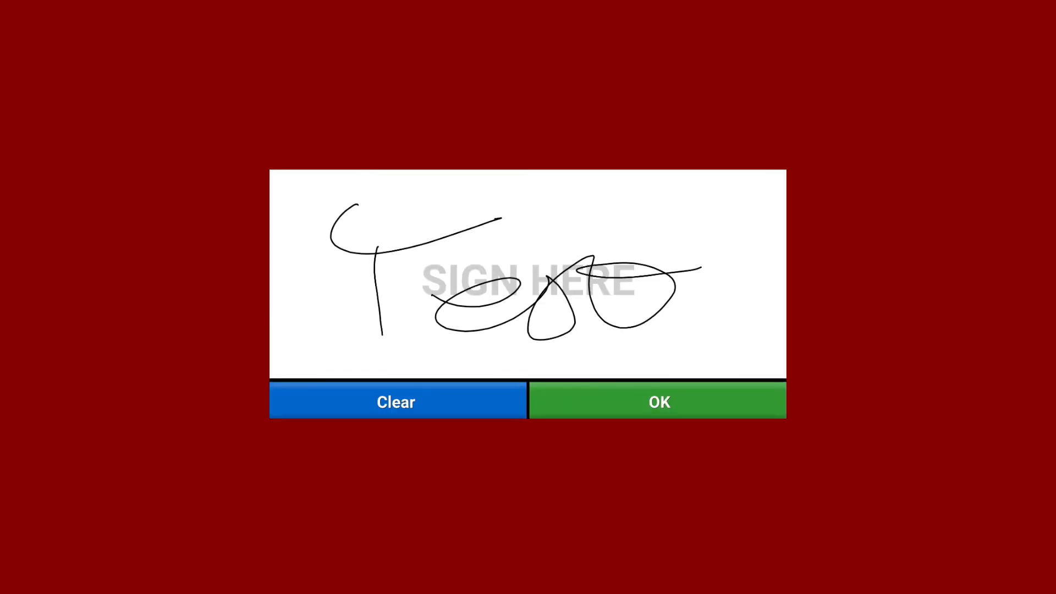
left_click(658, 402)
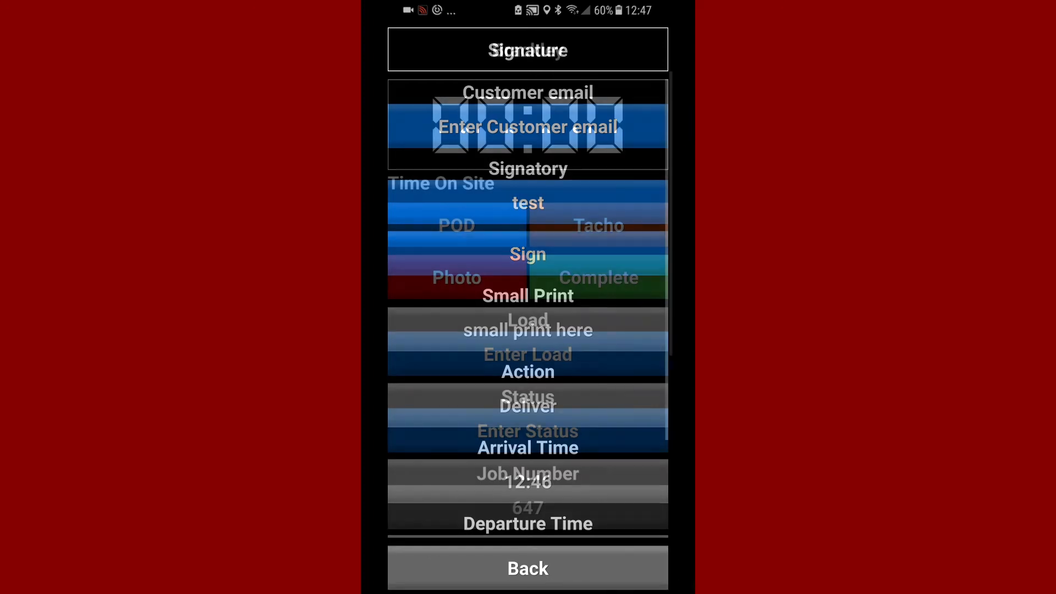
Check the tacho activity options and return to the Brackley job screen
left_click(598, 224)
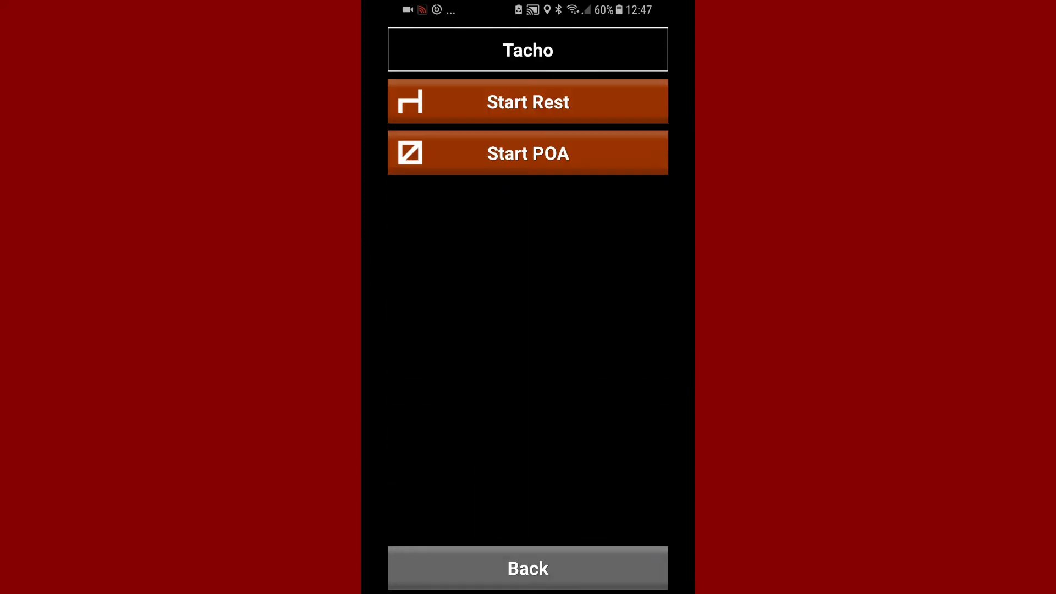
left_click(526, 153)
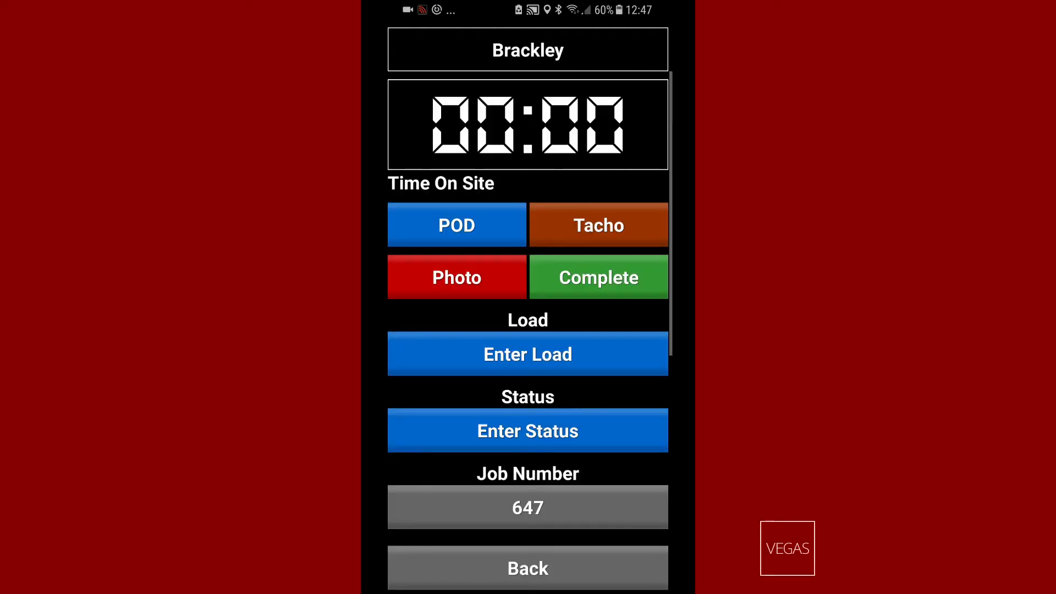
Mark the Brackley job complete and return to the main menu
left_click(526, 430)
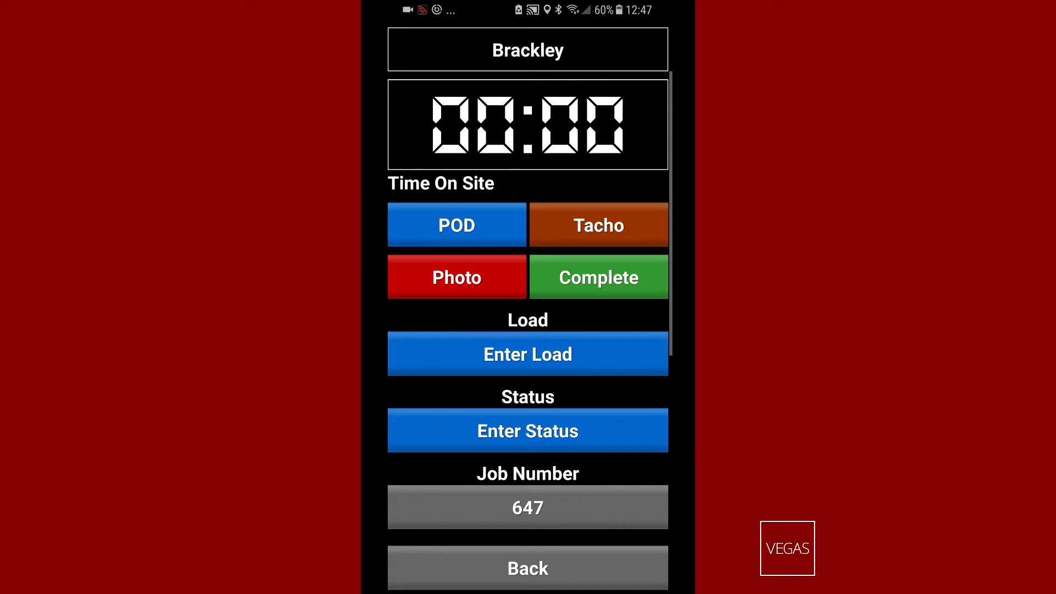
left_click(597, 277)
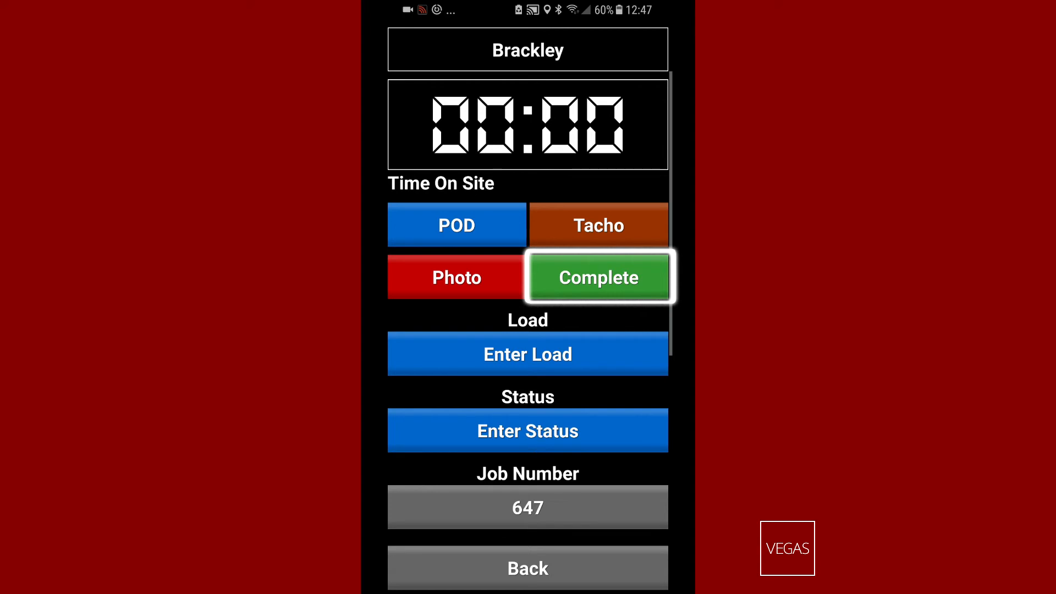
left_click(598, 278)
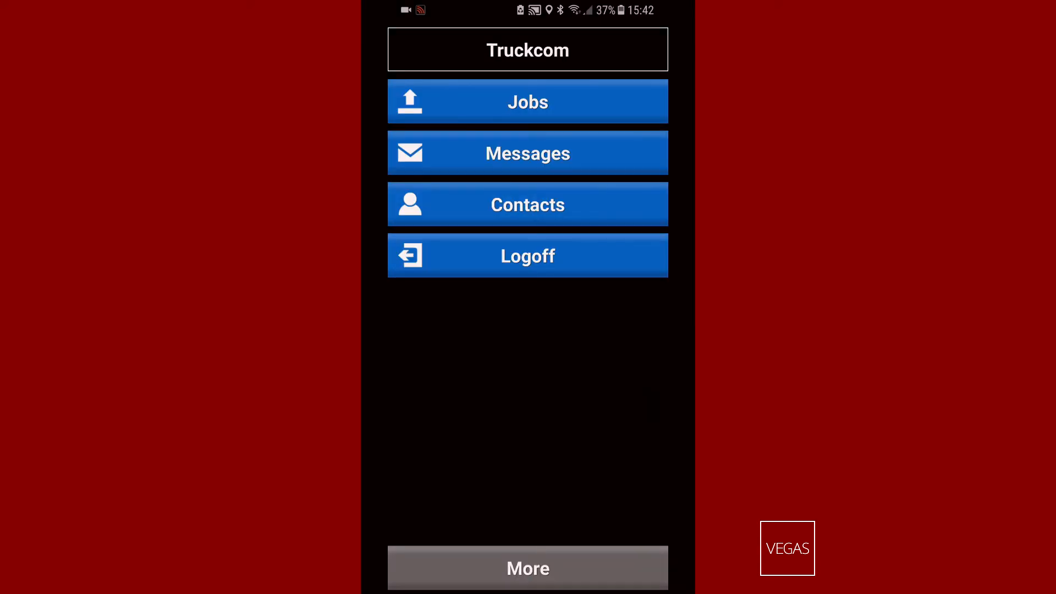
Log off with odometer 123567 and Night Out No, sending the one queued outgoing item
left_click(527, 255)
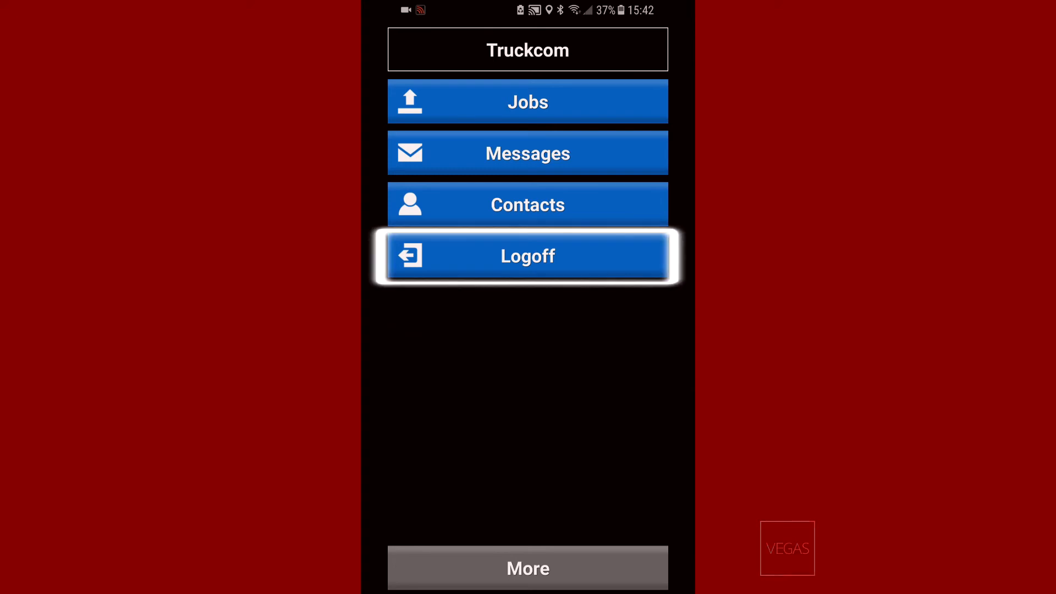
left_click(527, 255)
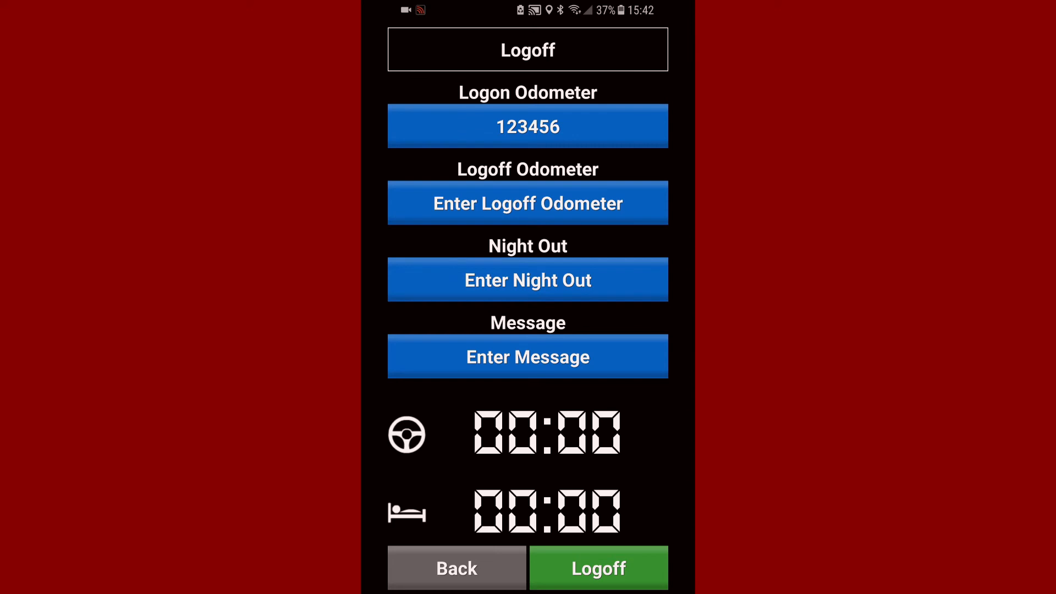
left_click(528, 281)
type("123567")
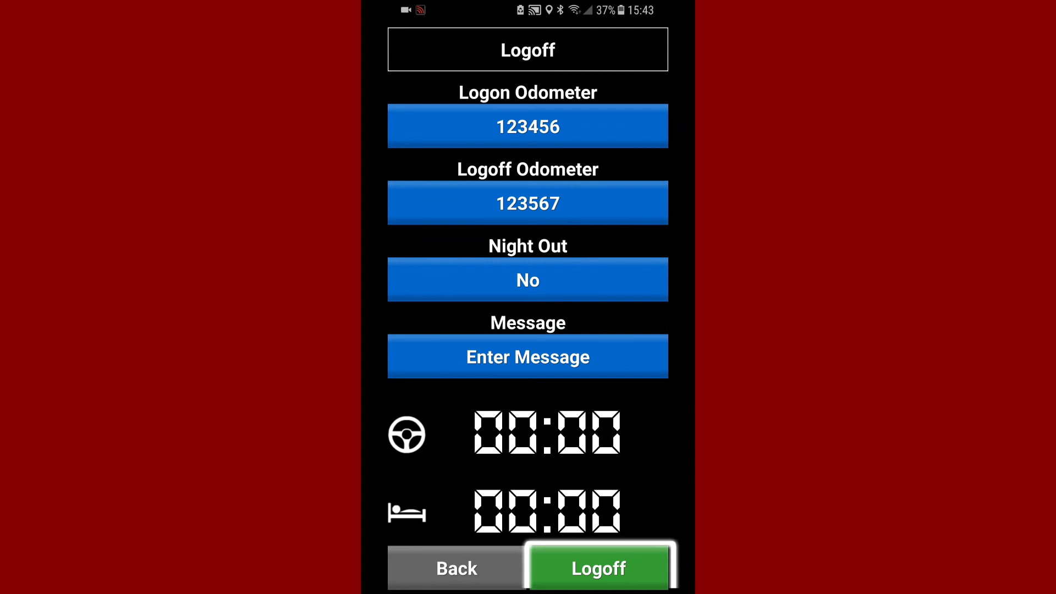
left_click(598, 567)
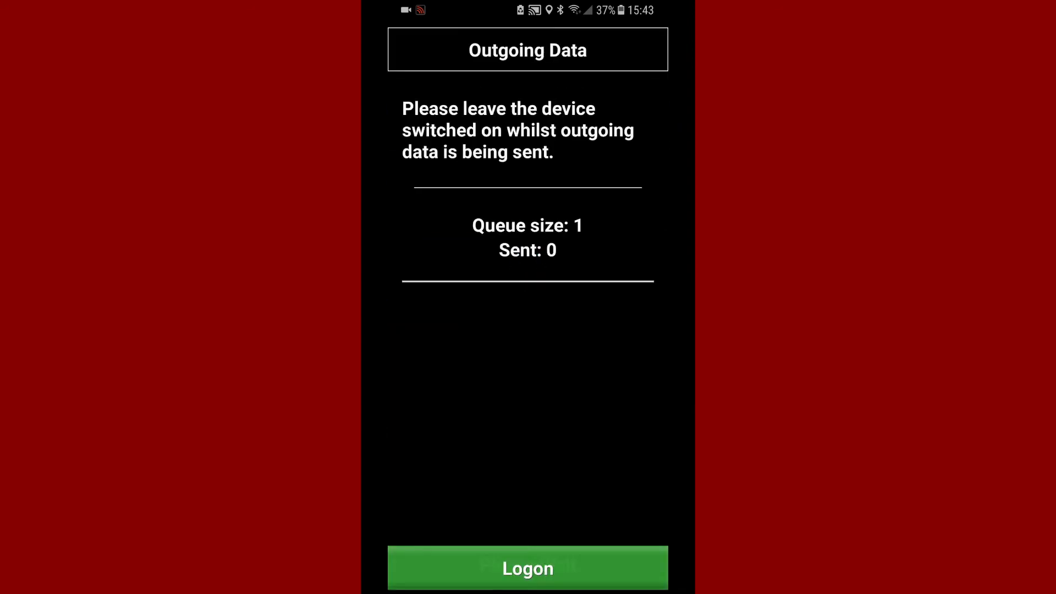